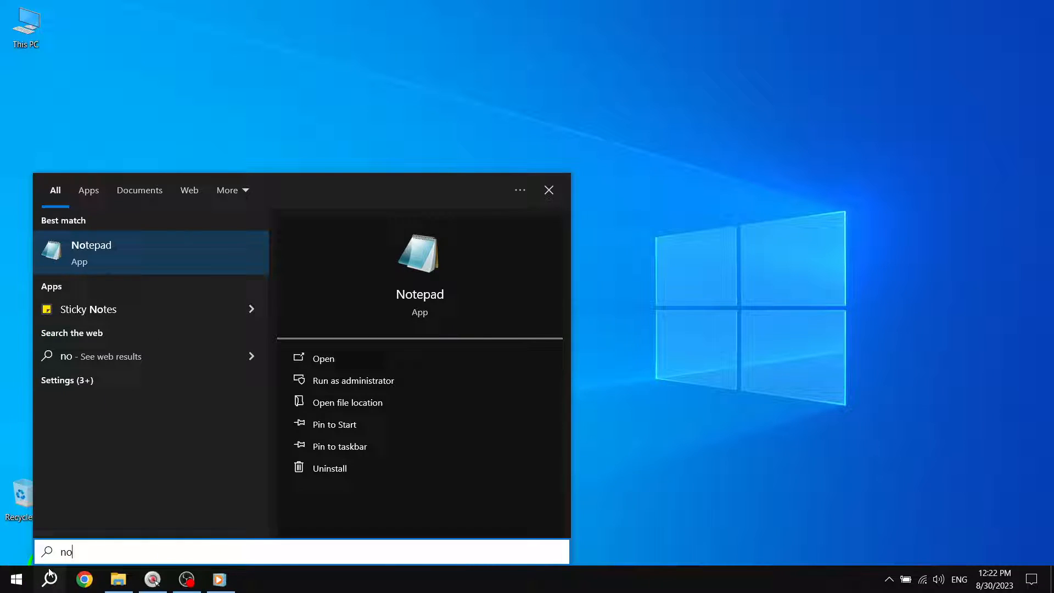
Step: Launch Notepad from the Windows Search best match, giving a blank untitled document
click(91, 252)
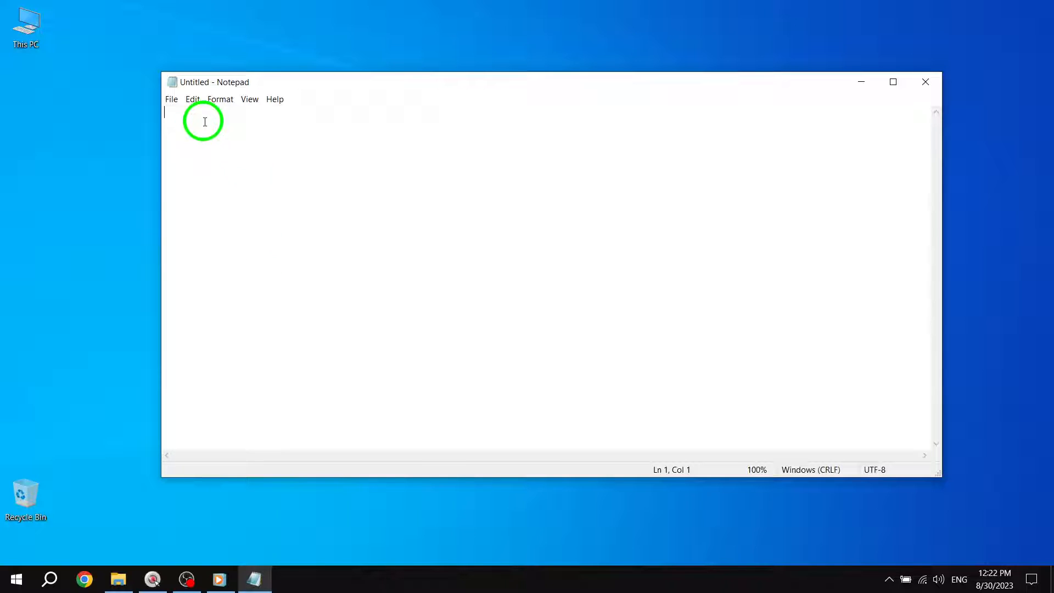
Step: Insert the current time and date (12:22 PM 8/30/2023) via Edit > Time/Date
click(192, 99)
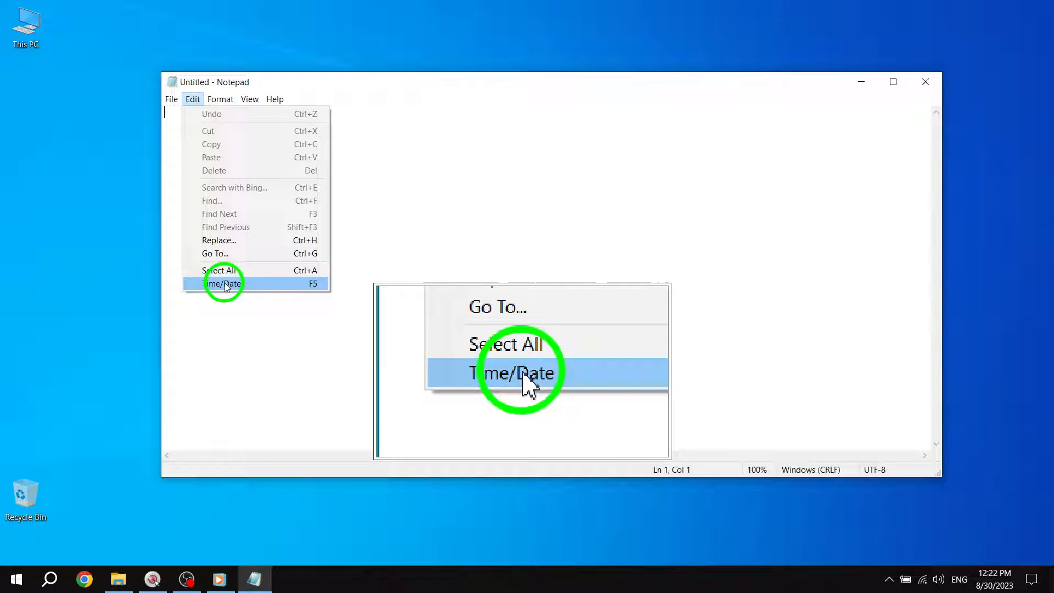
click(224, 283)
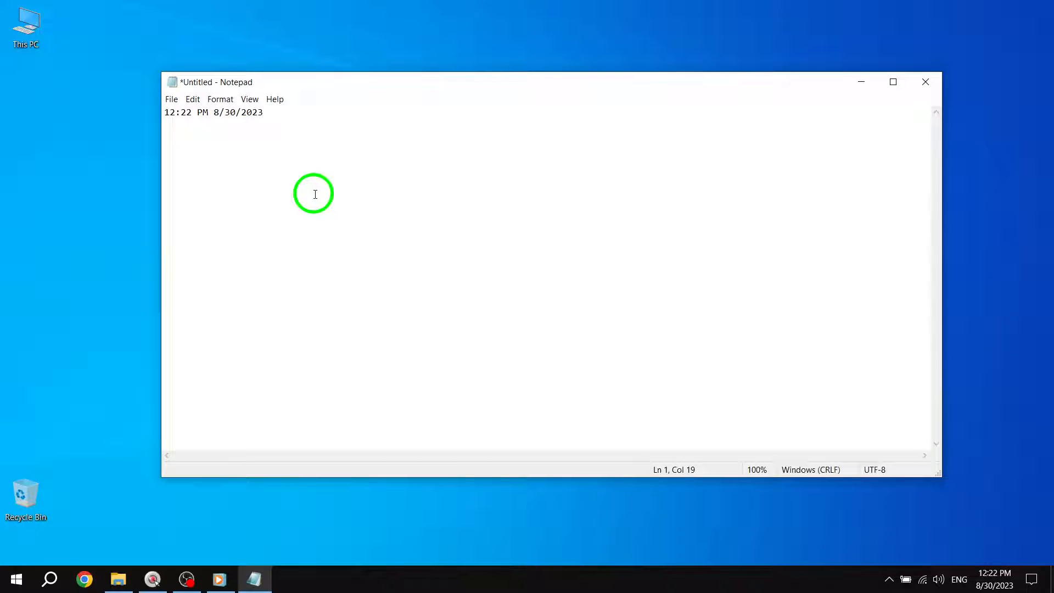
mouse_move(394, 228)
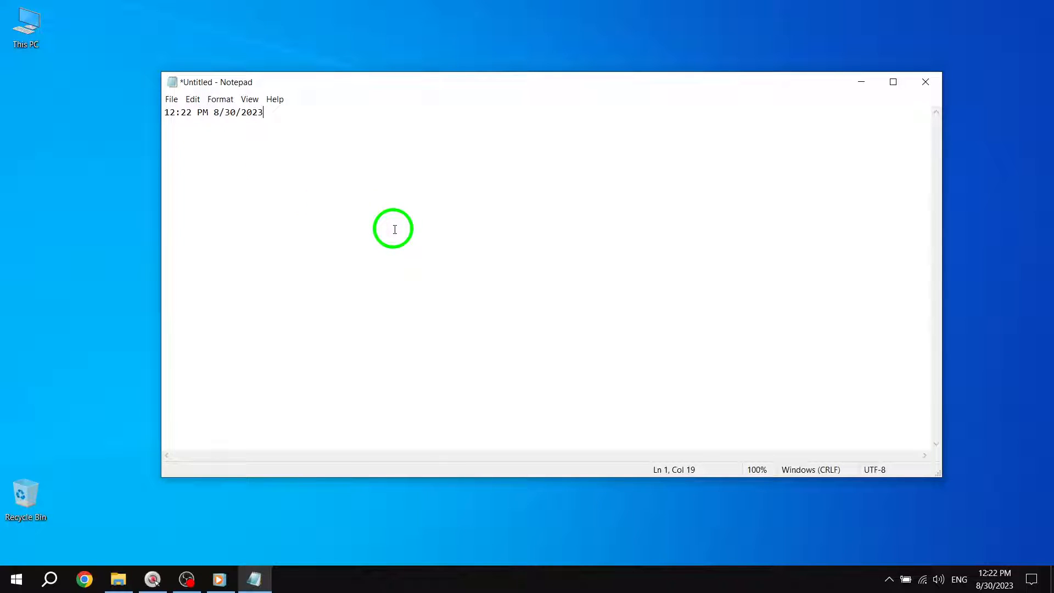